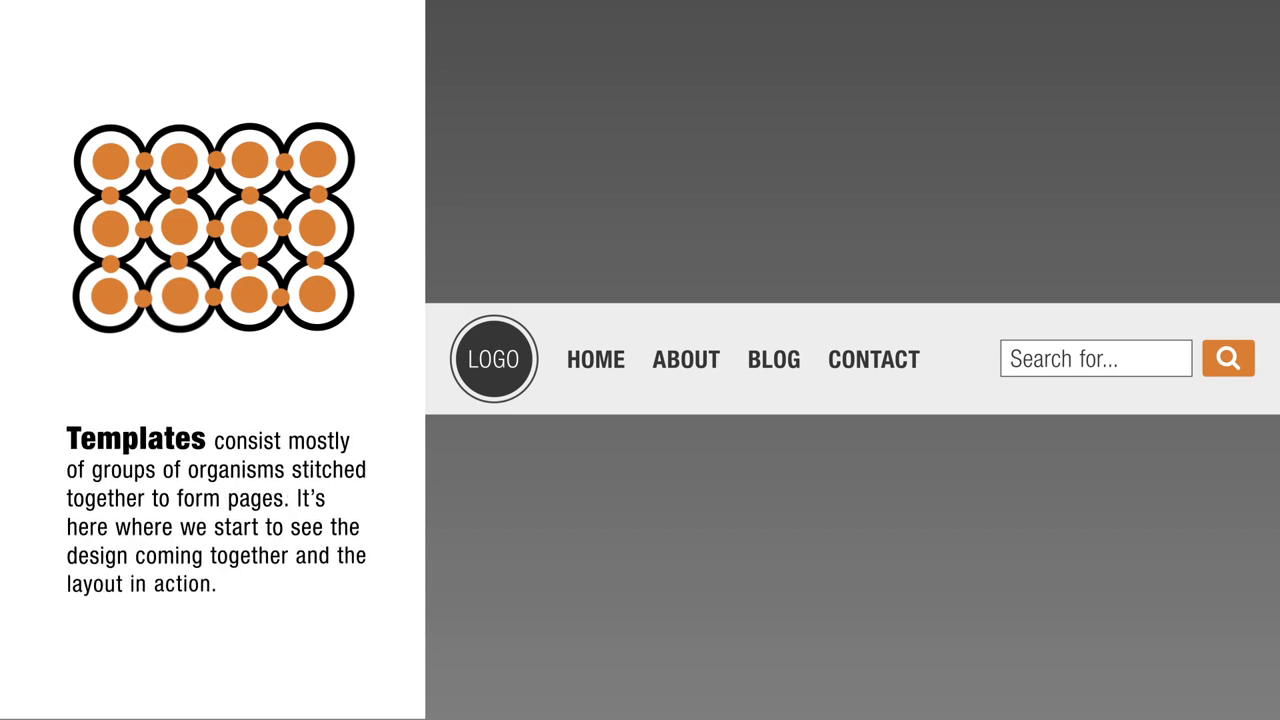
{"action": "scroll", "scroll_direction": "down", "scroll_amount": 3}
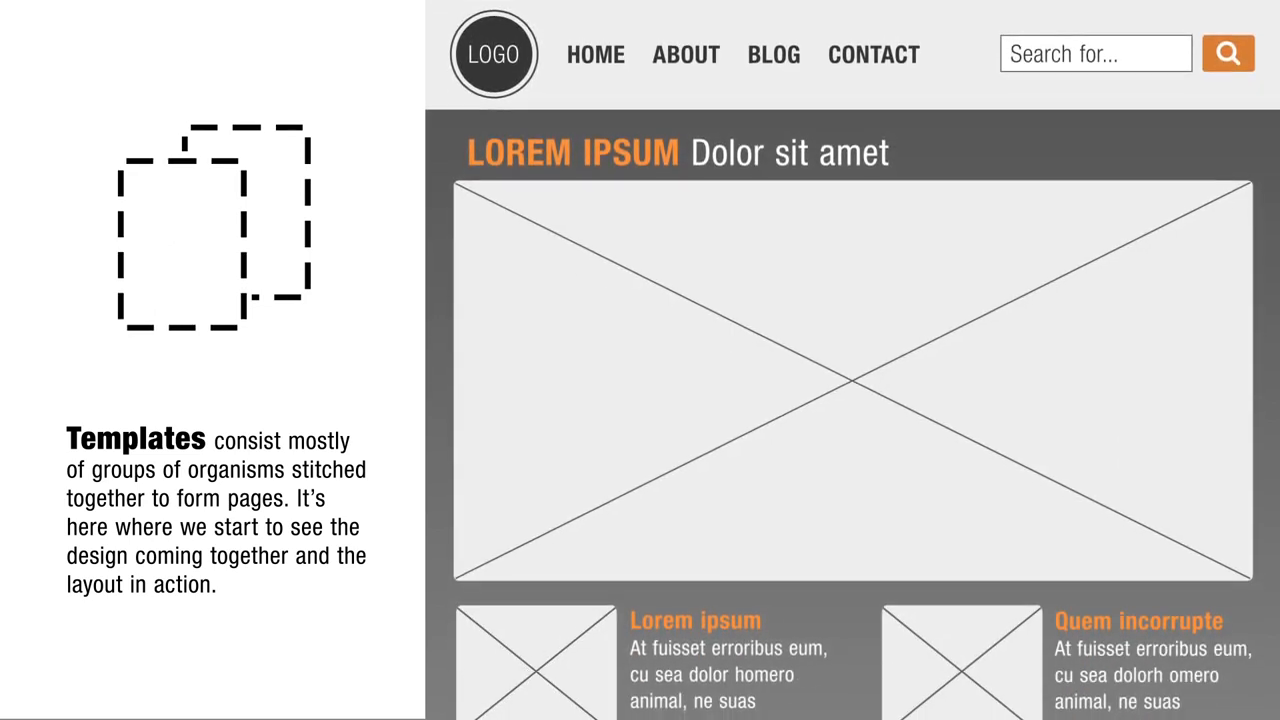